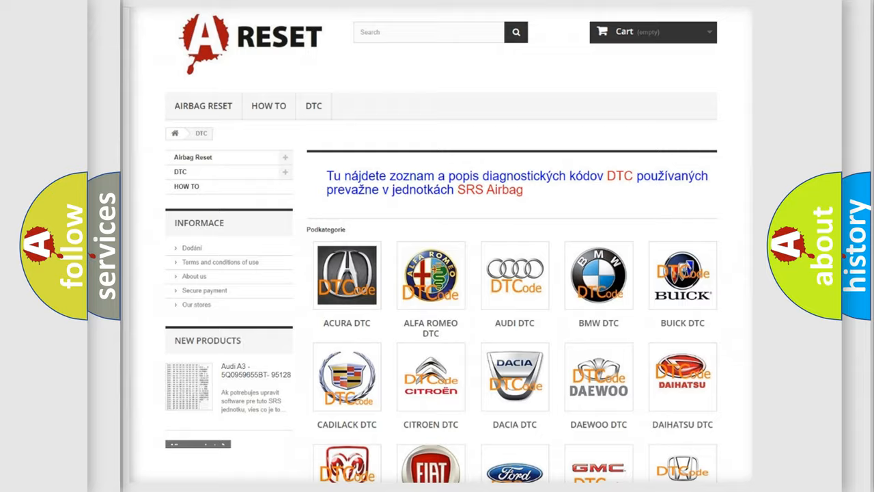
pyautogui.scroll(-3)
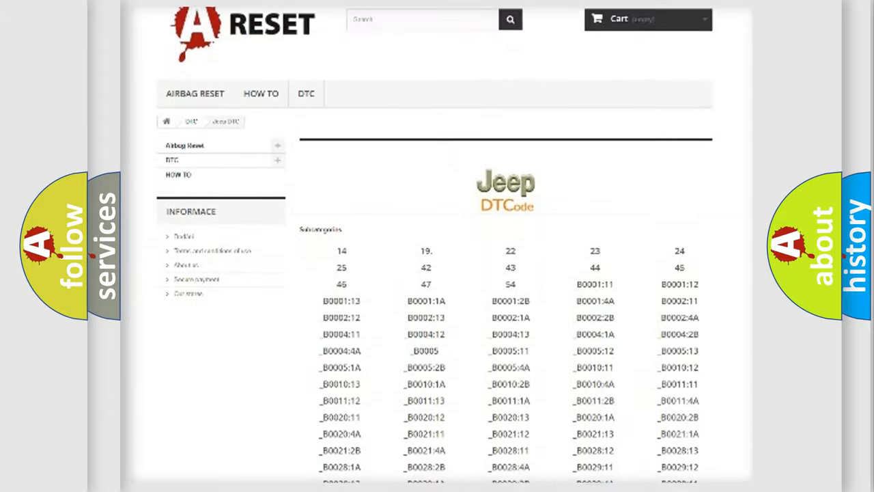
pyautogui.scroll(-3)
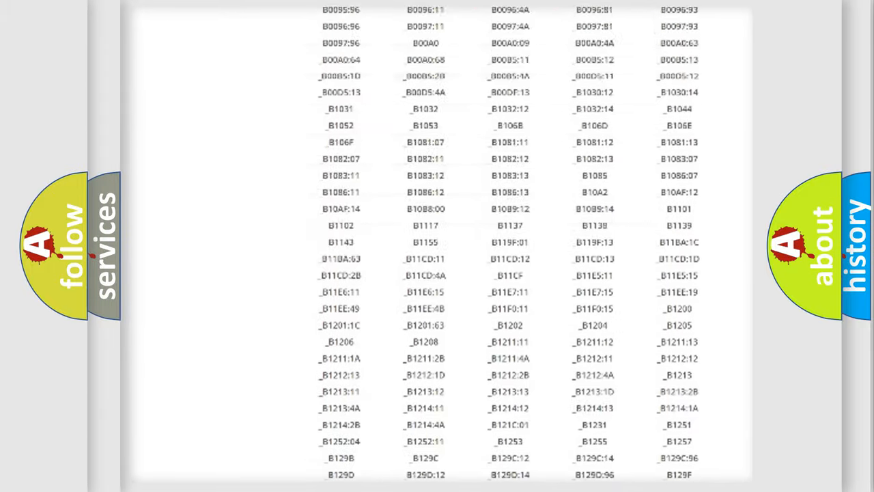
pyautogui.scroll(3)
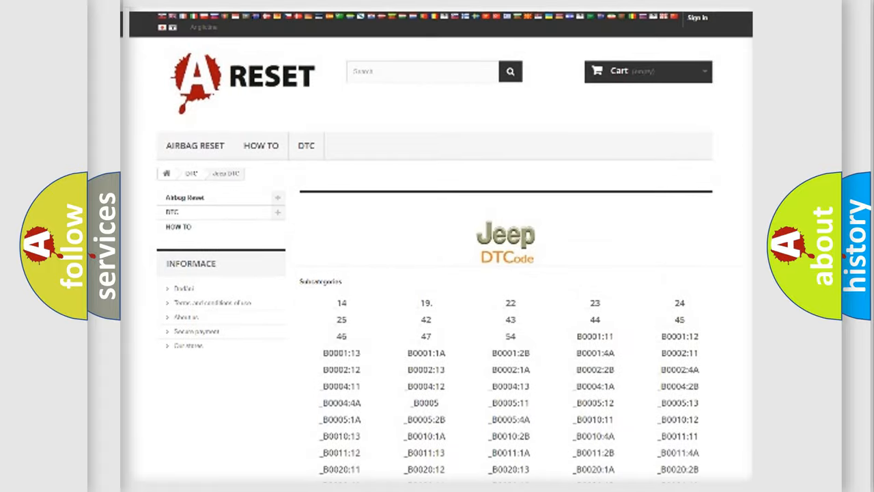